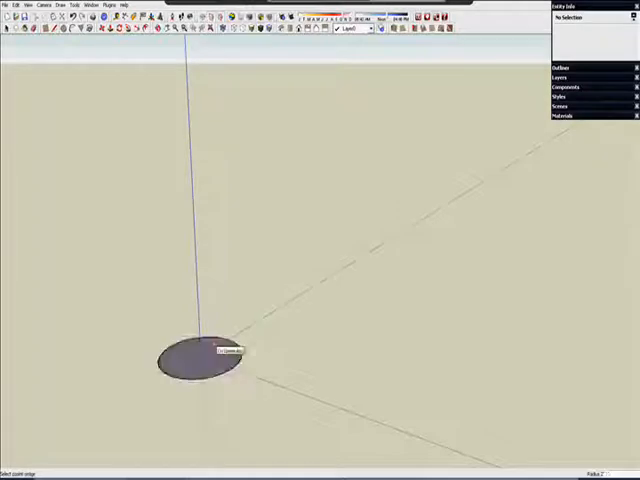
Step: Draw a vertical circle on the blue axis above the ground disc
click(195, 363)
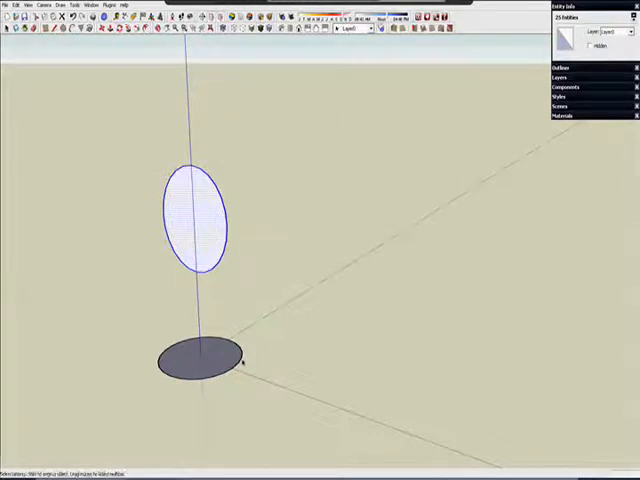
Step: Sweep the upright circle along the ground circle with Follow Me, then make the sphere a component
click(195, 220)
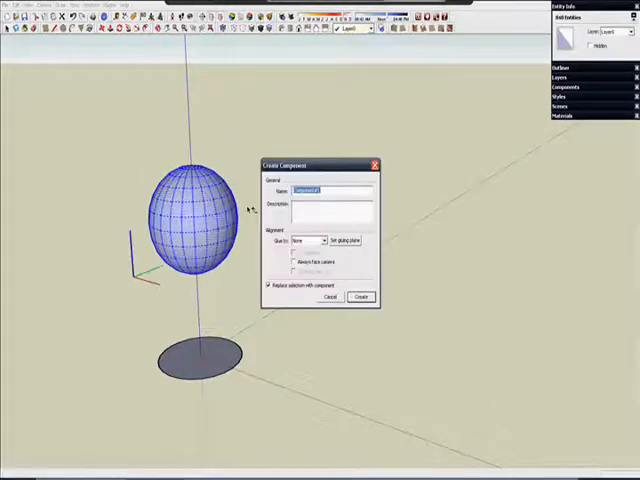
click(359, 297)
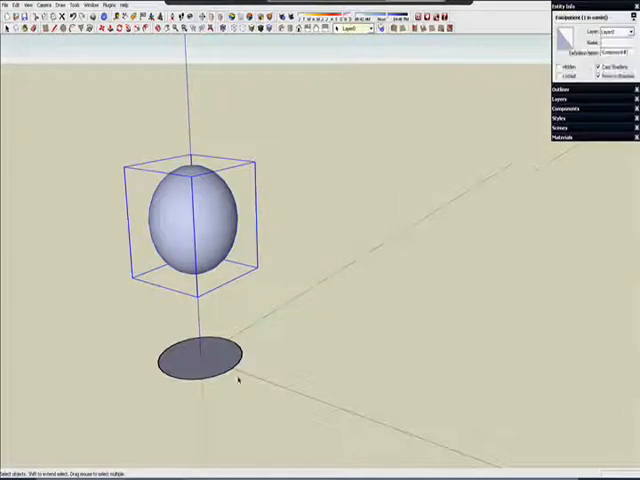
click(197, 358)
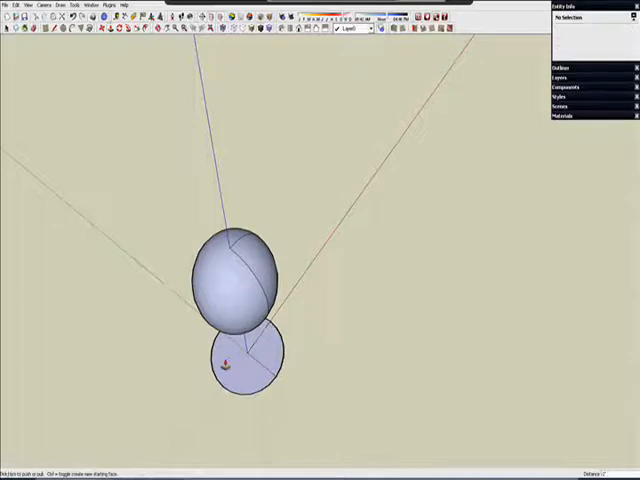
Step: Push/Pull the disc face up through the exploded sphere
click(235, 375)
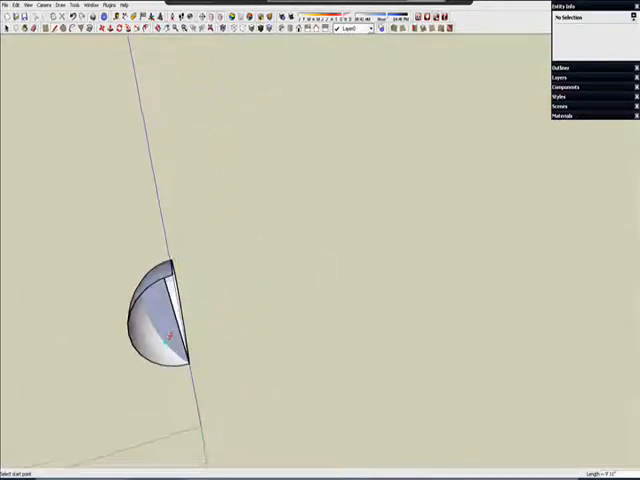
Step: Draw a cutting line across the dome and delete the unwanted parts, leaving the wedge
click(160, 325)
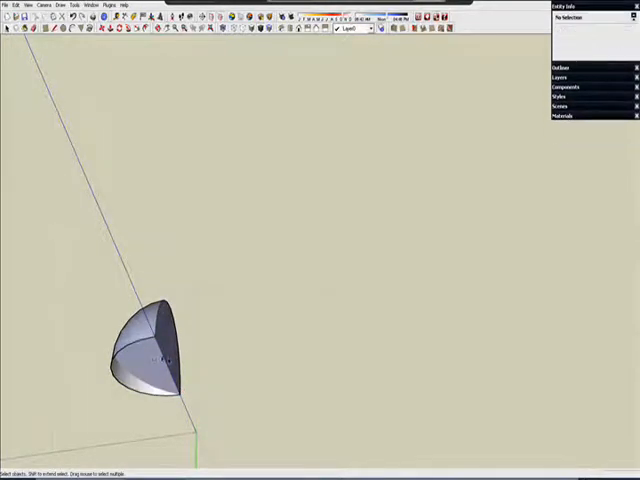
click(150, 360)
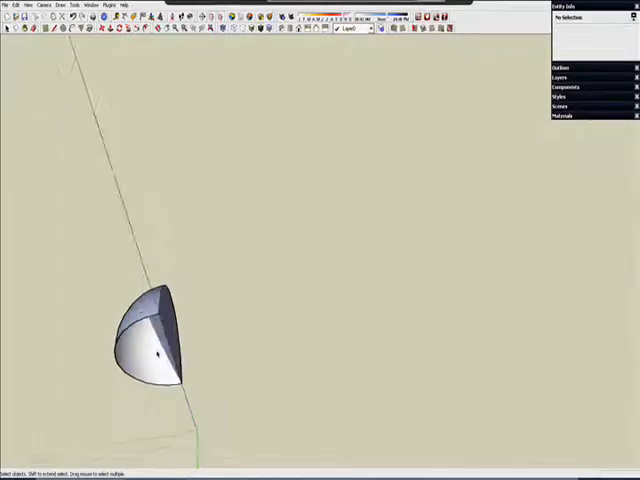
click(155, 310)
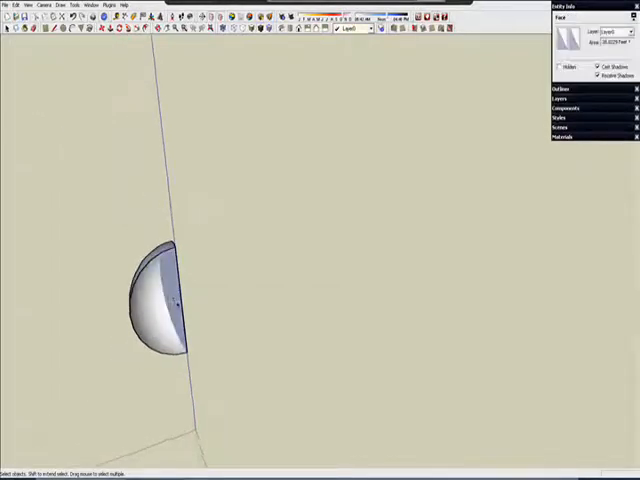
Step: Select the wedge and rotate it 90° so its flat face rests on the ground
click(213, 353)
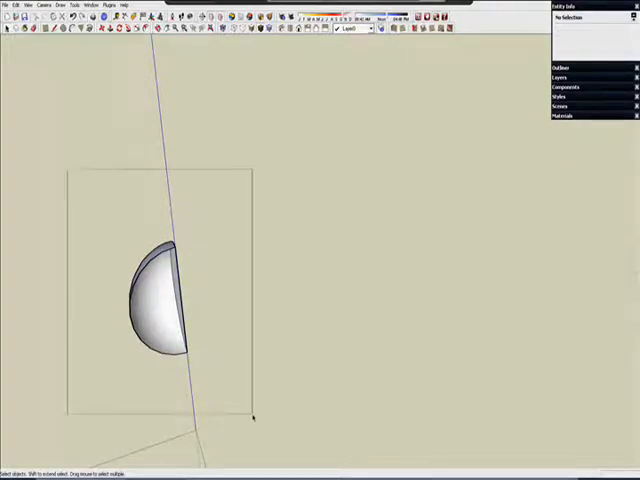
click(160, 300)
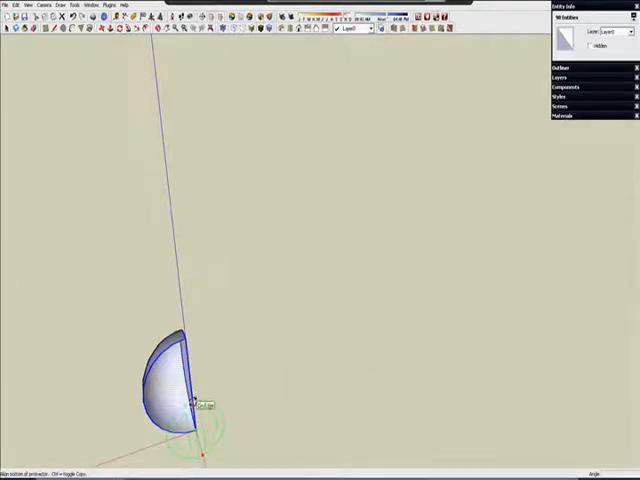
drag(195, 400, 235, 420)
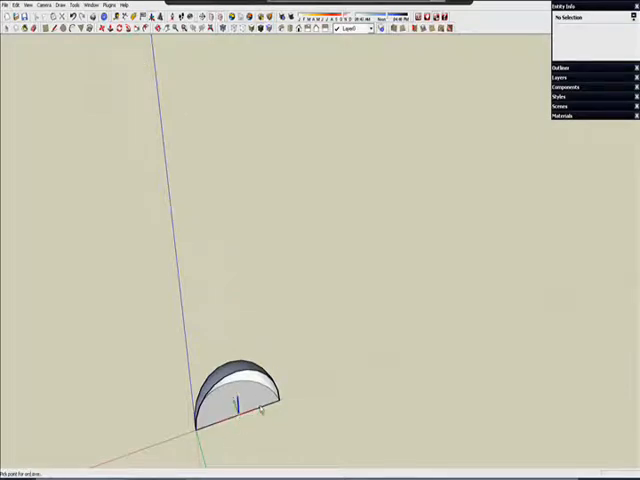
mouse_move(205, 328)
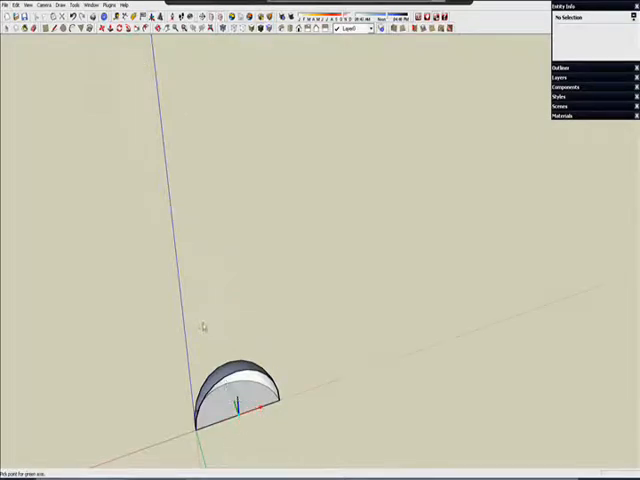